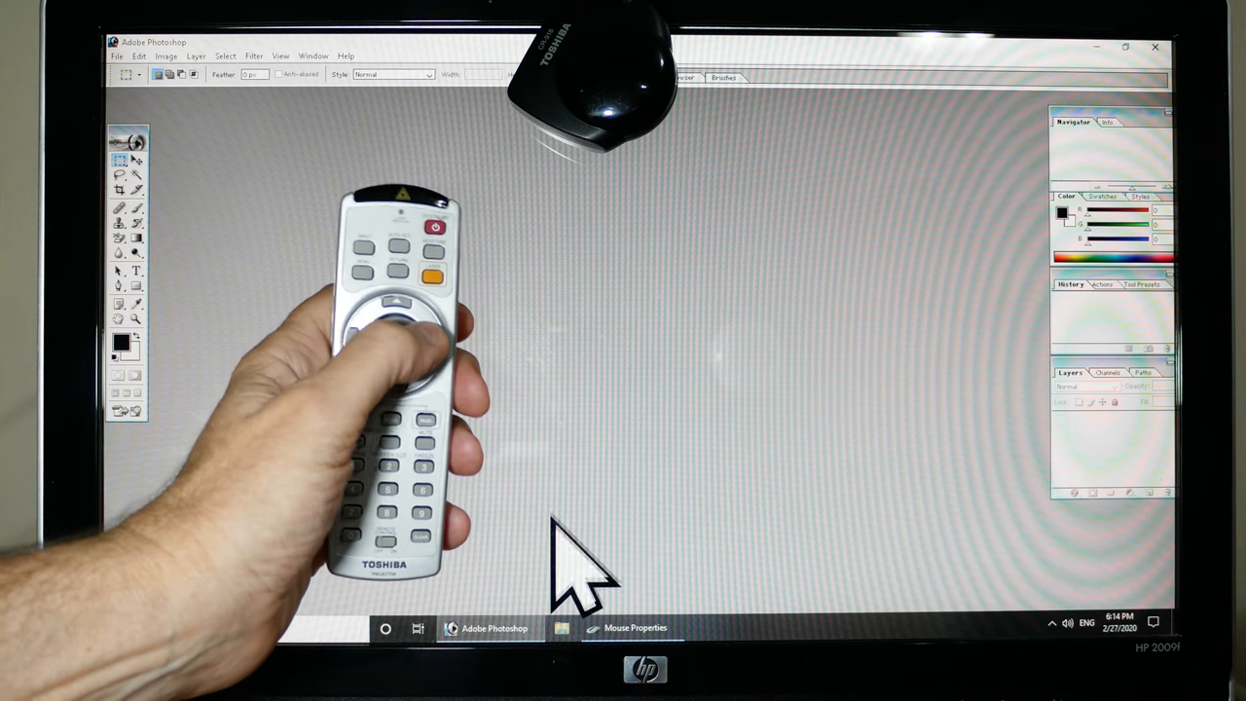
mouse_move(652, 370)
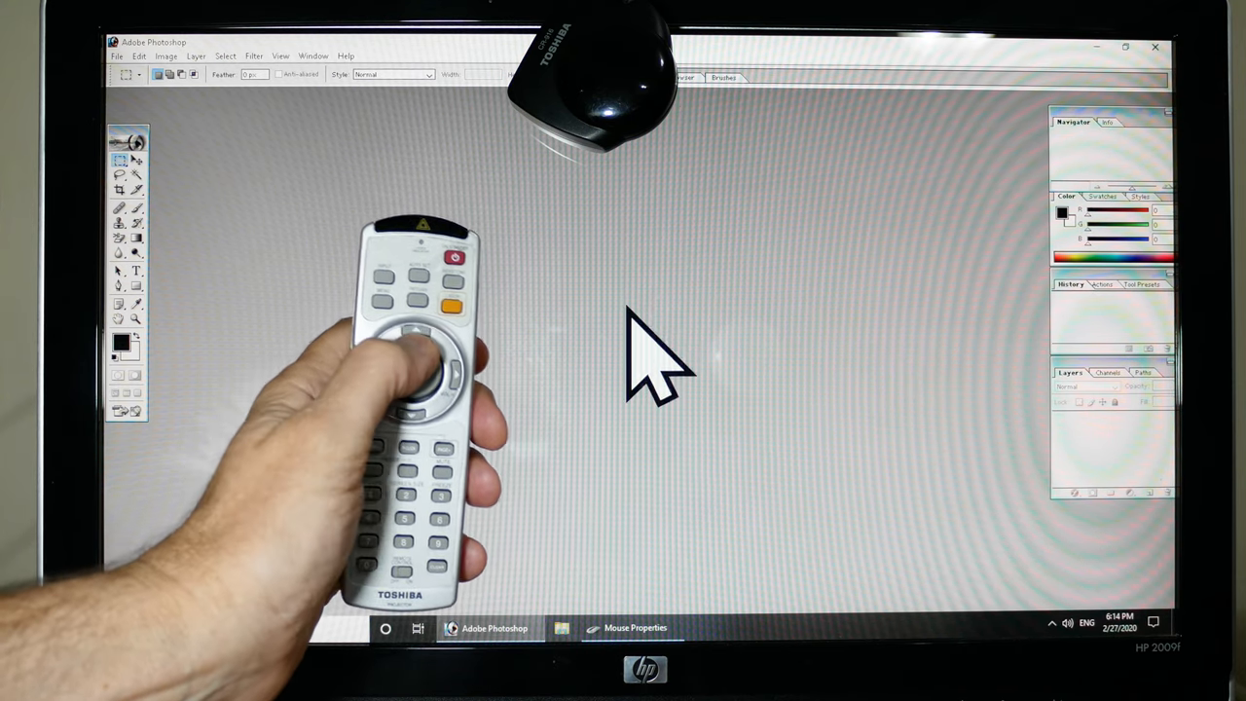
mouse_move(598, 536)
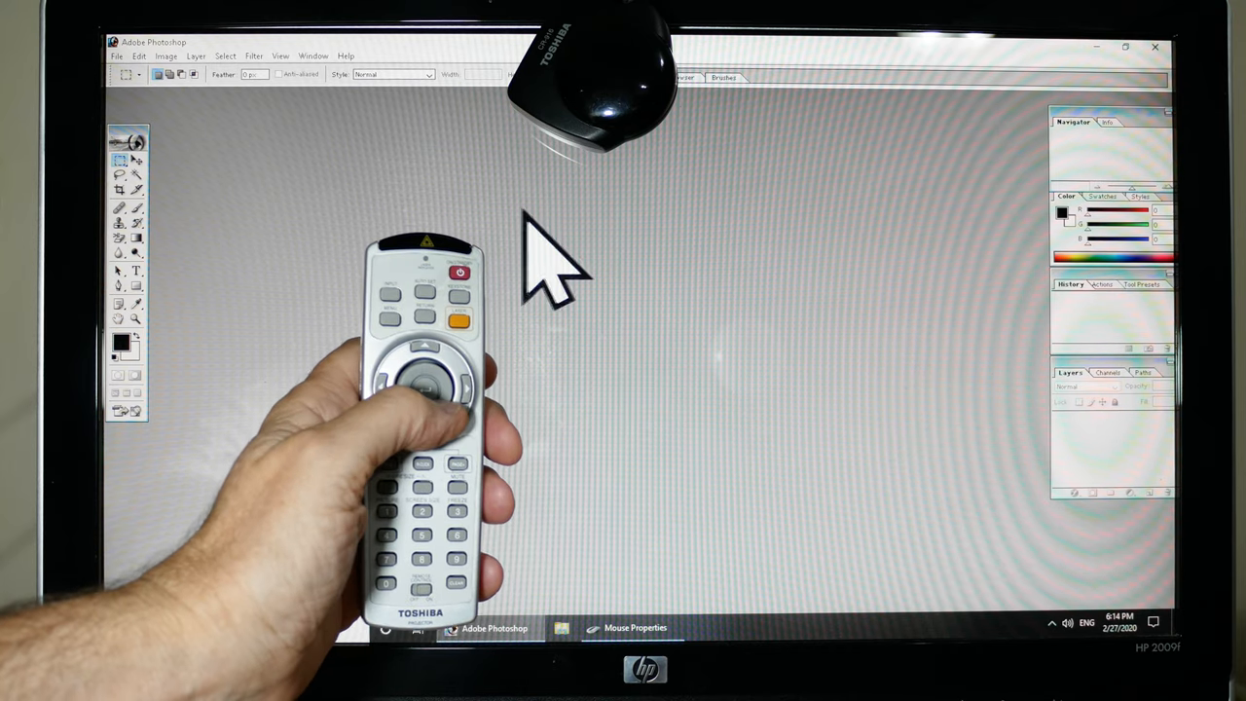
mouse_move(925, 379)
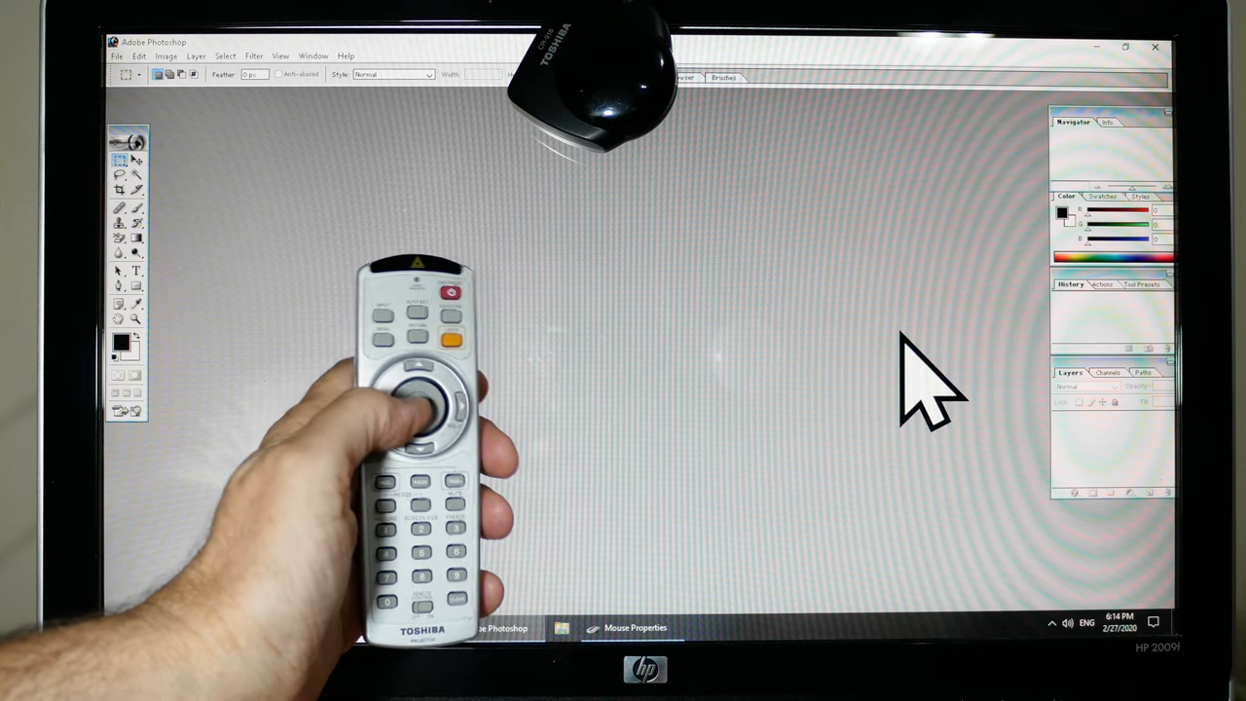